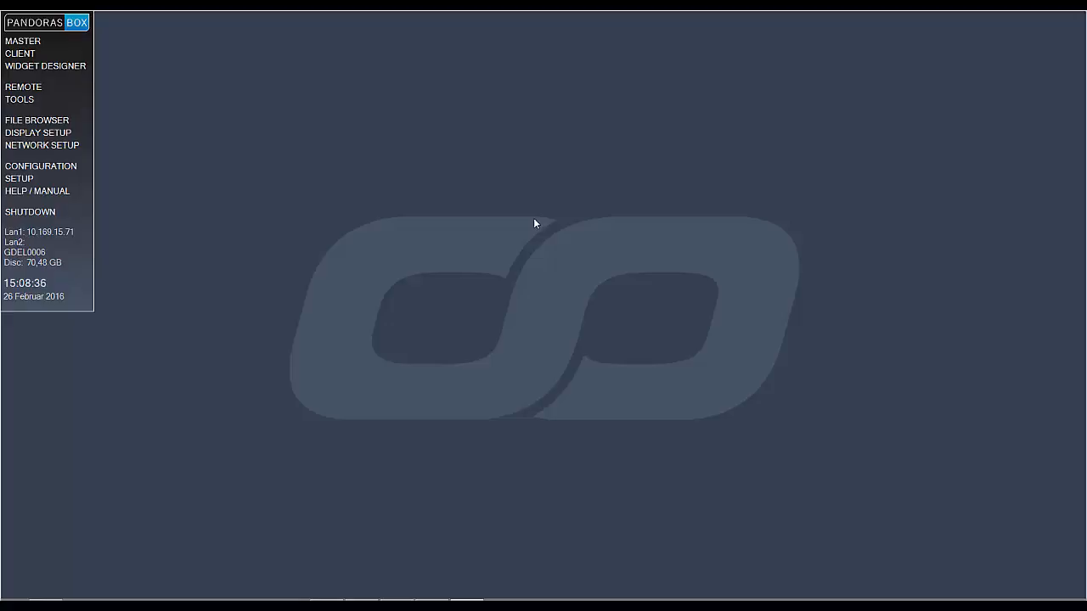
- Launch the Image Converter from the Pandoras Box TOOLS menu
{"action": "left_click", "coordinate": [21, 98]}
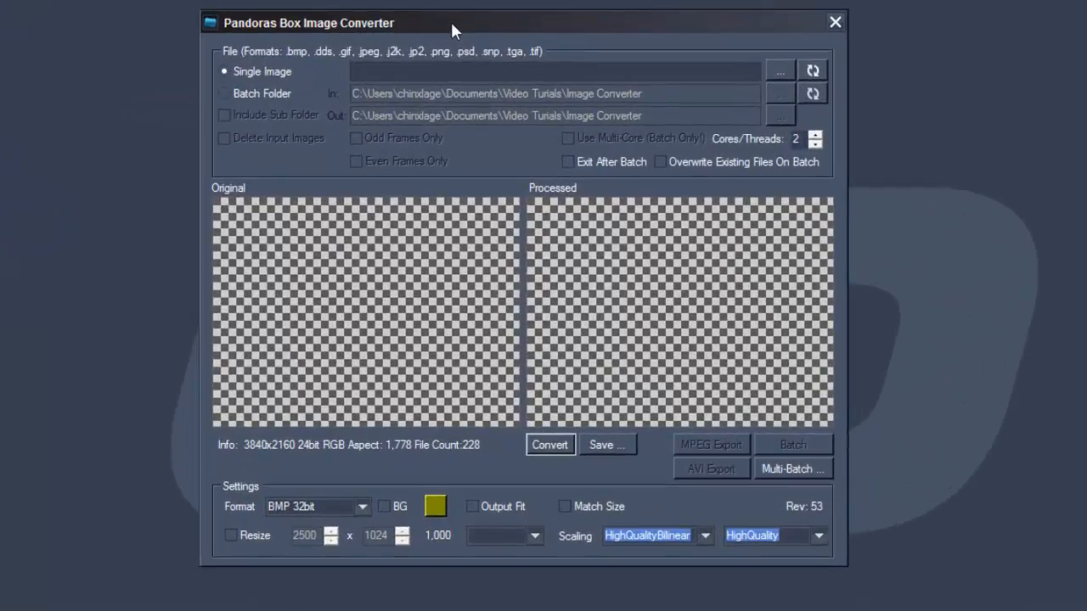
{"action": "mouse_move", "coordinate": [282, 68]}
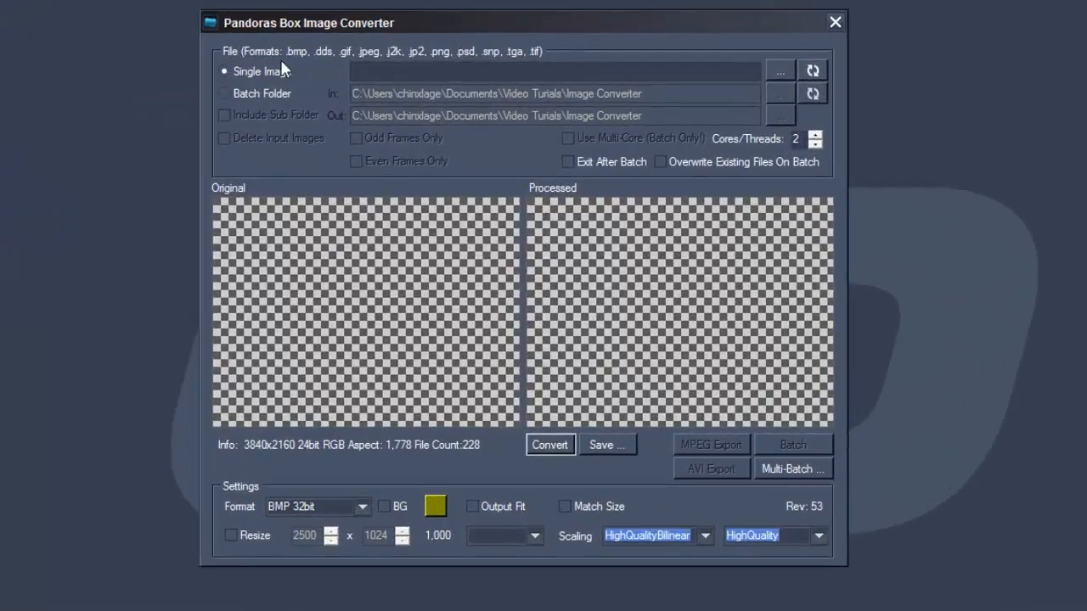
{"action": "mouse_move", "coordinate": [525, 70]}
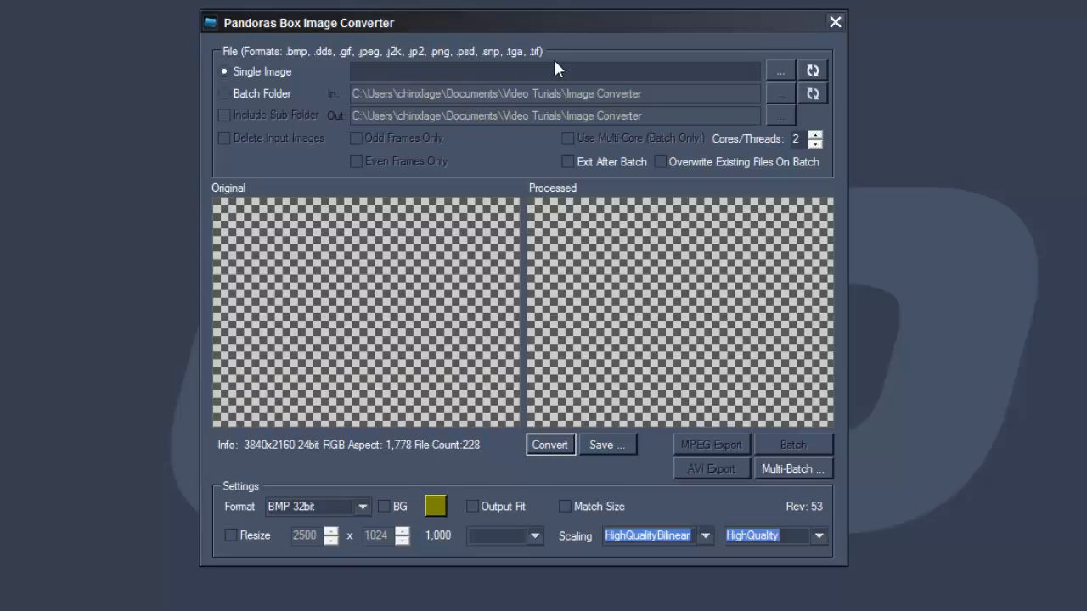
{"action": "mouse_move", "coordinate": [723, 71]}
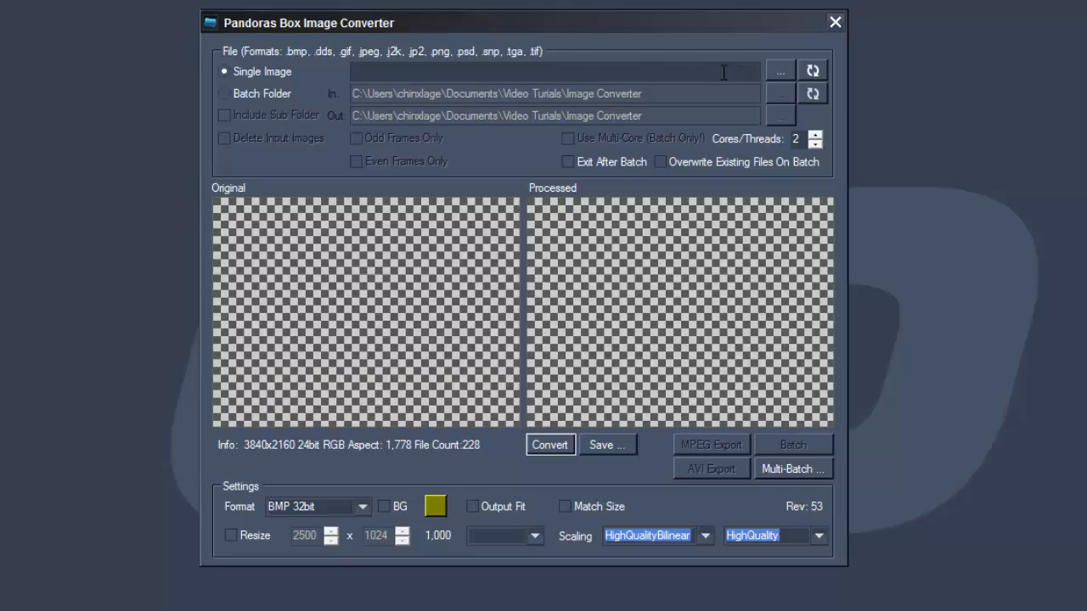
- Choose the Image Converter folder as the batch input, reporting 228 files
{"action": "left_click", "coordinate": [778, 72]}
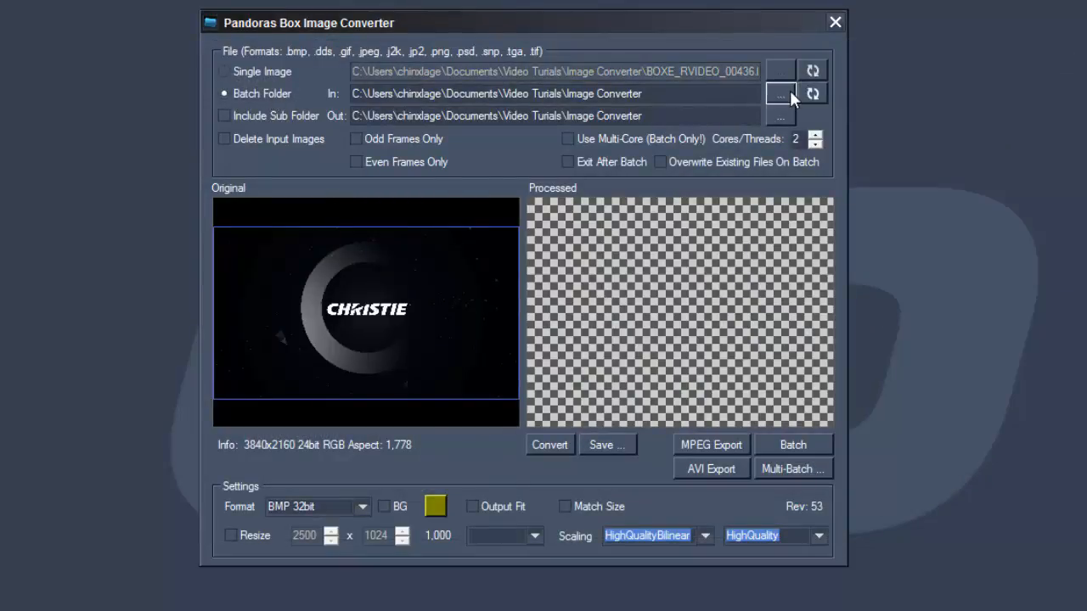
{"action": "left_click", "coordinate": [778, 93]}
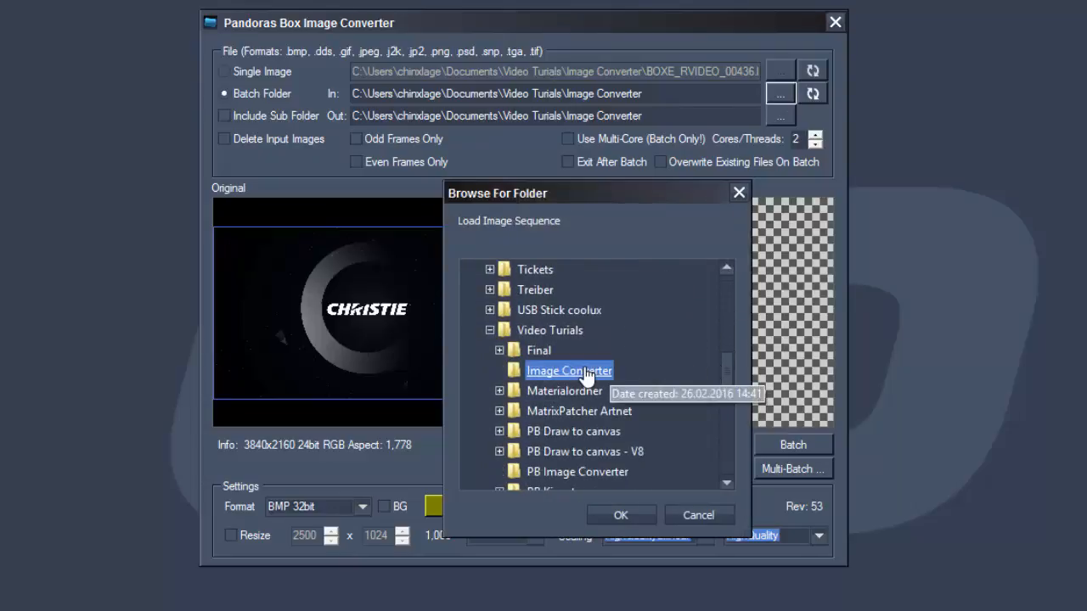
{"action": "left_click", "coordinate": [619, 516]}
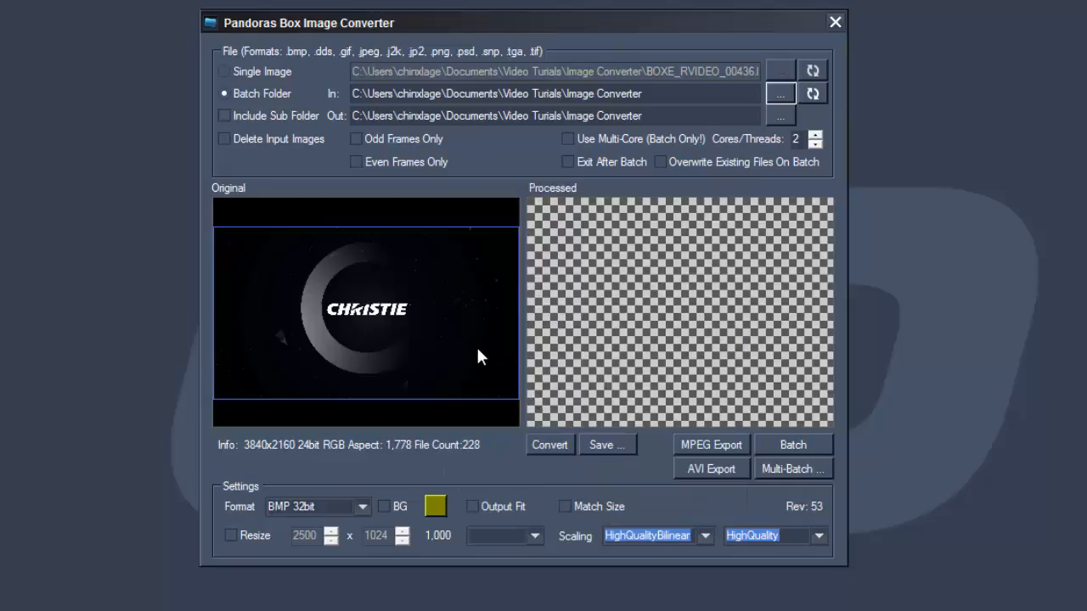
{"action": "left_click", "coordinate": [779, 115]}
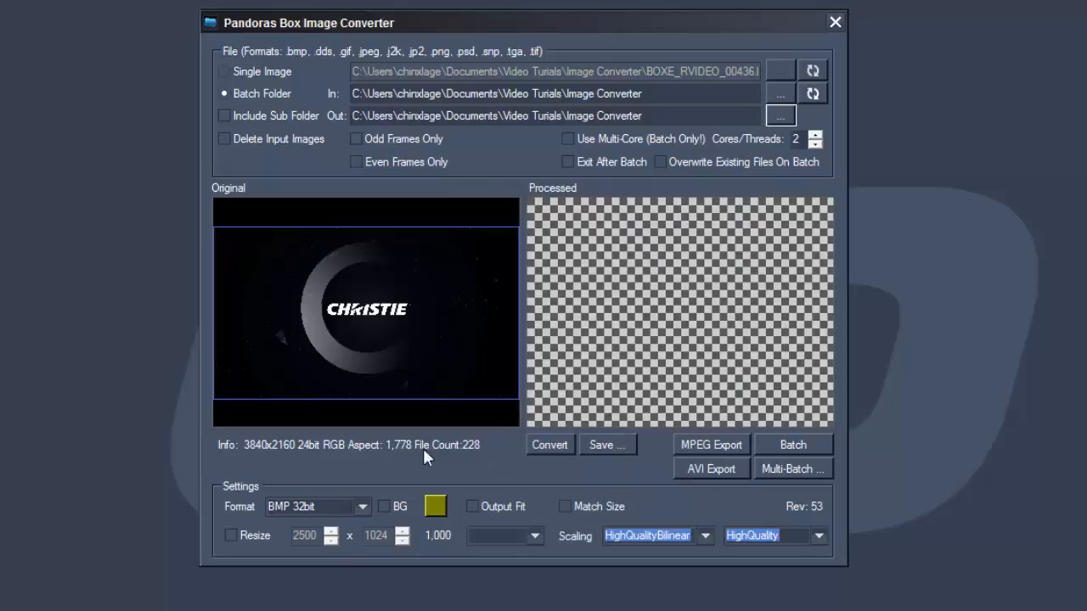
{"action": "mouse_move", "coordinate": [329, 476]}
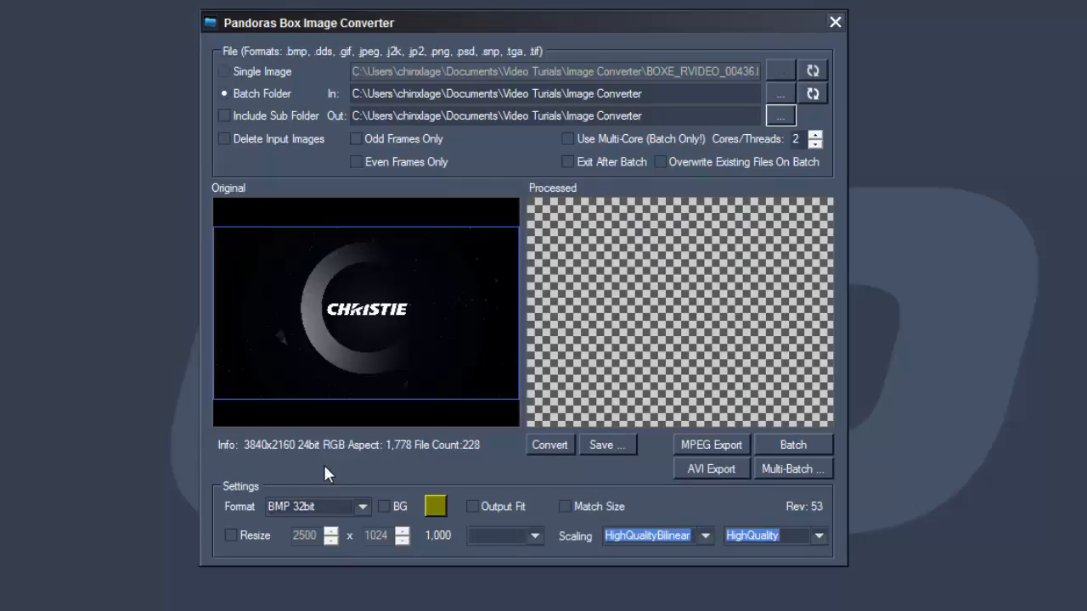
{"action": "mouse_move", "coordinate": [384, 469]}
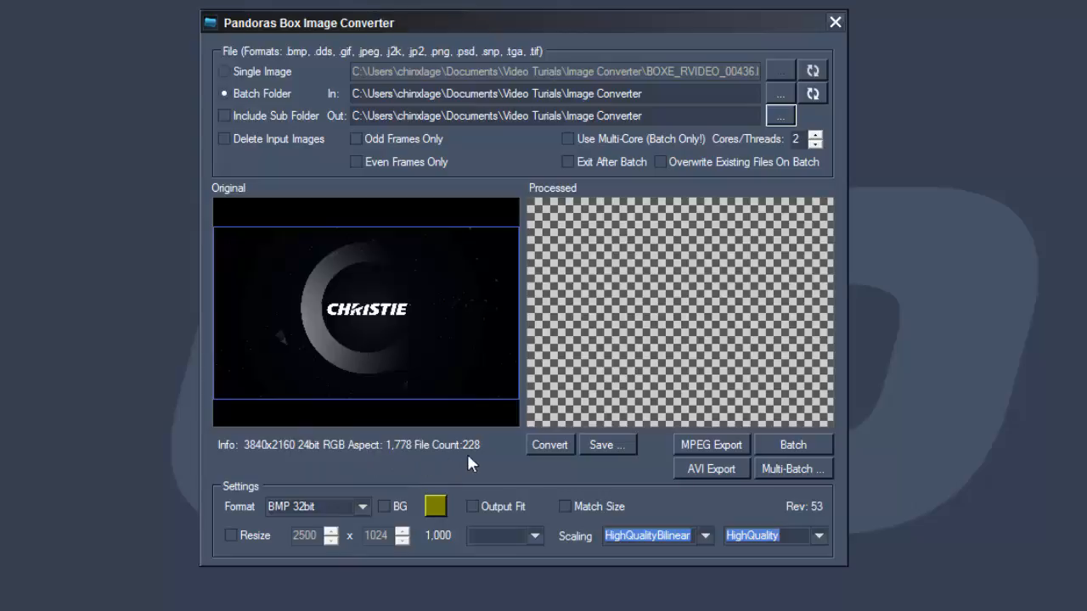
{"action": "mouse_move", "coordinate": [465, 445]}
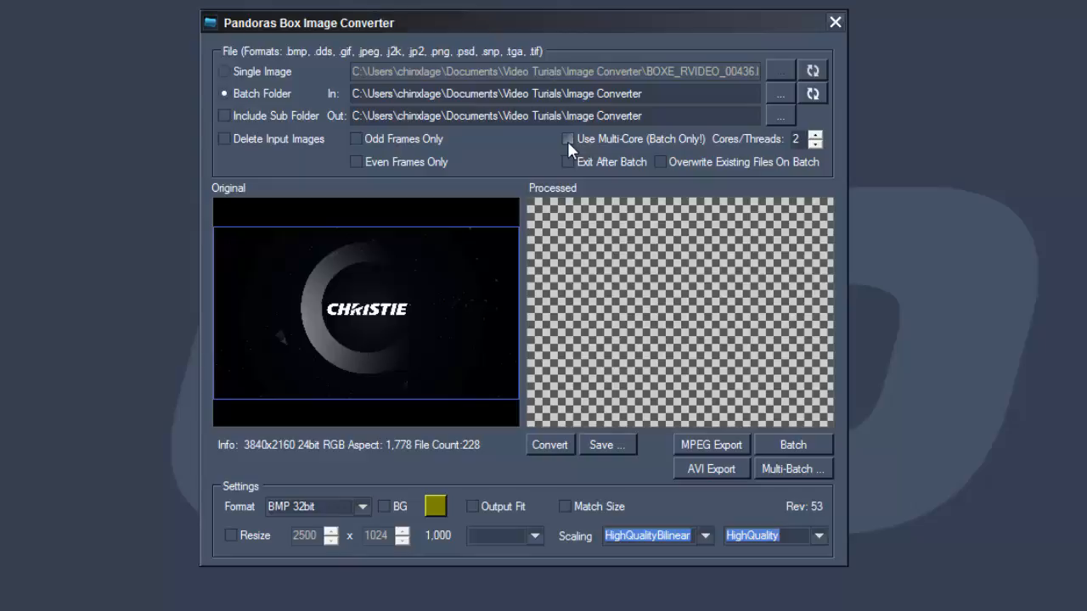
{"action": "left_click", "coordinate": [567, 139]}
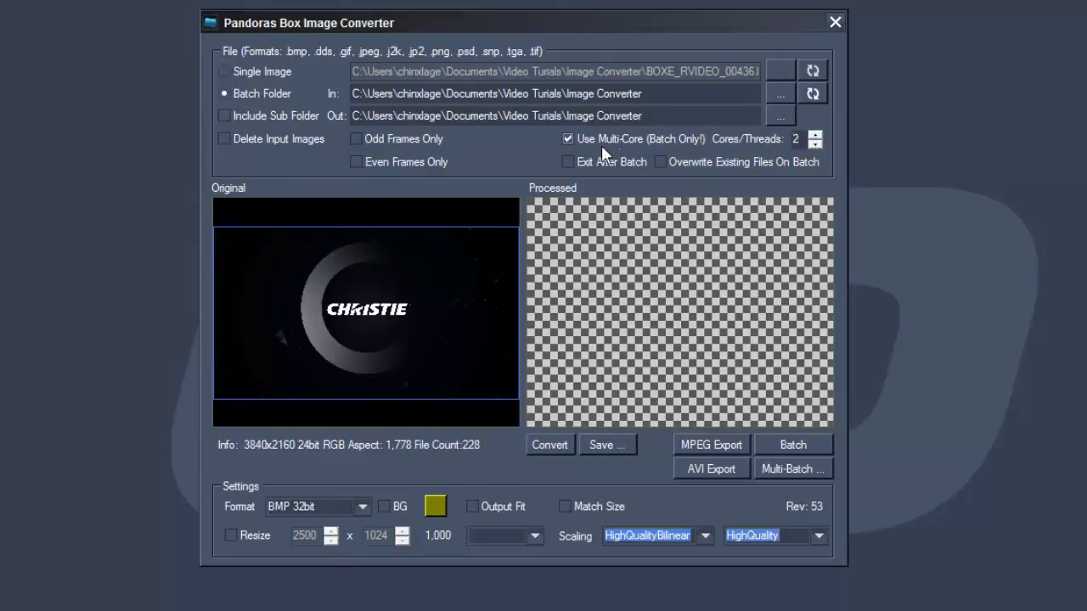
{"action": "left_click", "coordinate": [567, 139]}
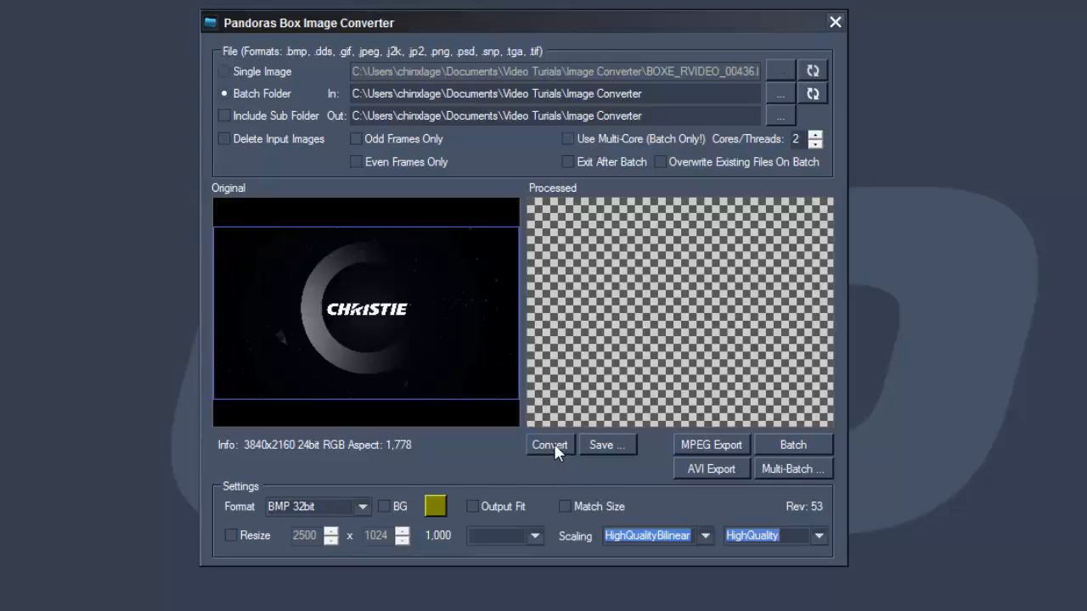
- Convert the loaded frame, re-select Batch Folder mode and save the result
{"action": "left_click", "coordinate": [550, 445]}
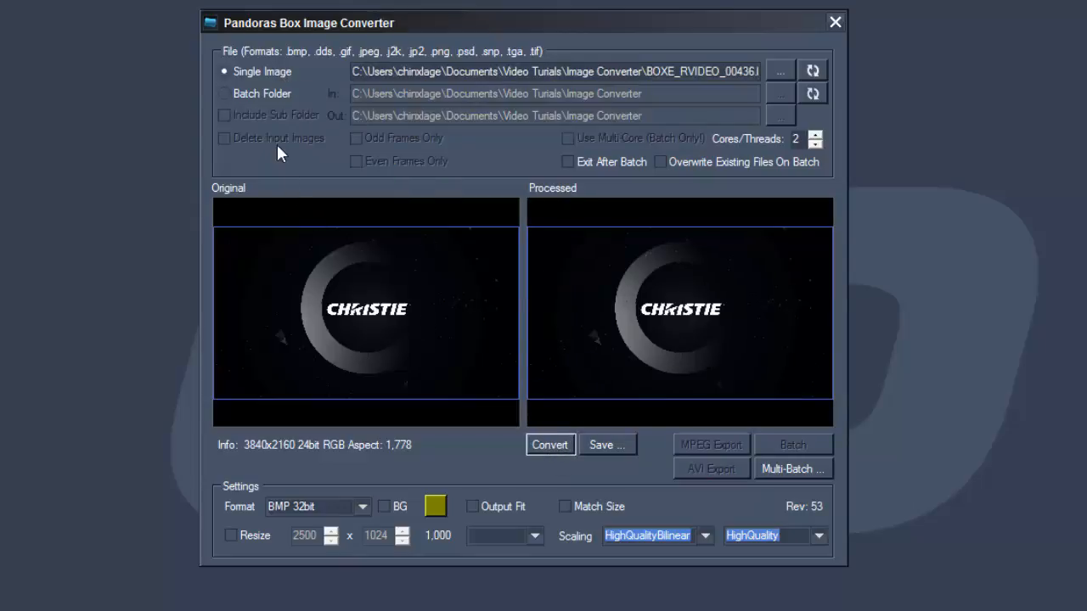
{"action": "left_click", "coordinate": [224, 93]}
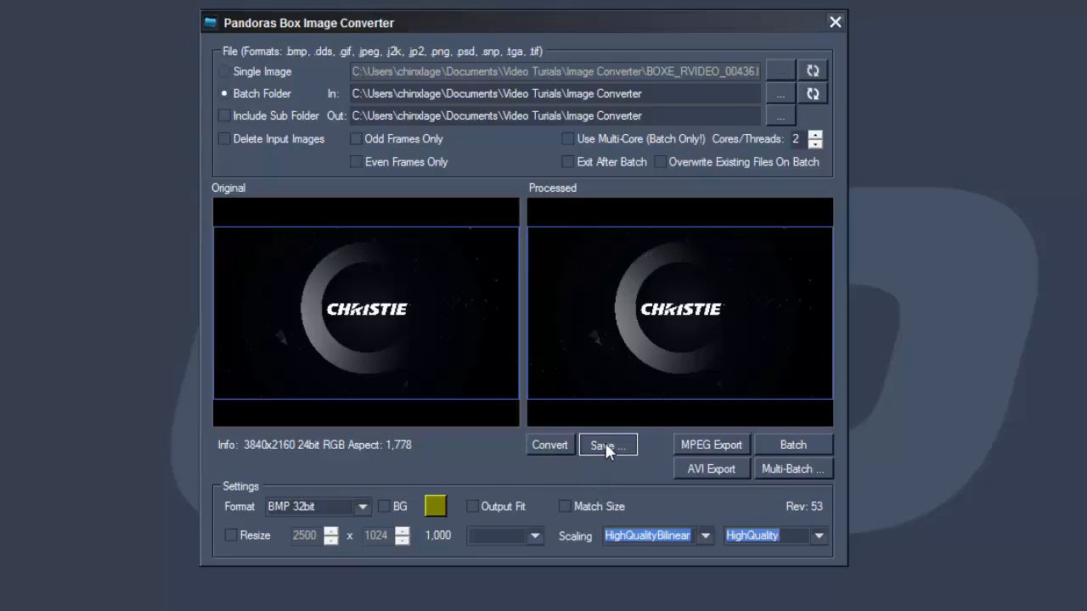
{"action": "left_click", "coordinate": [606, 444]}
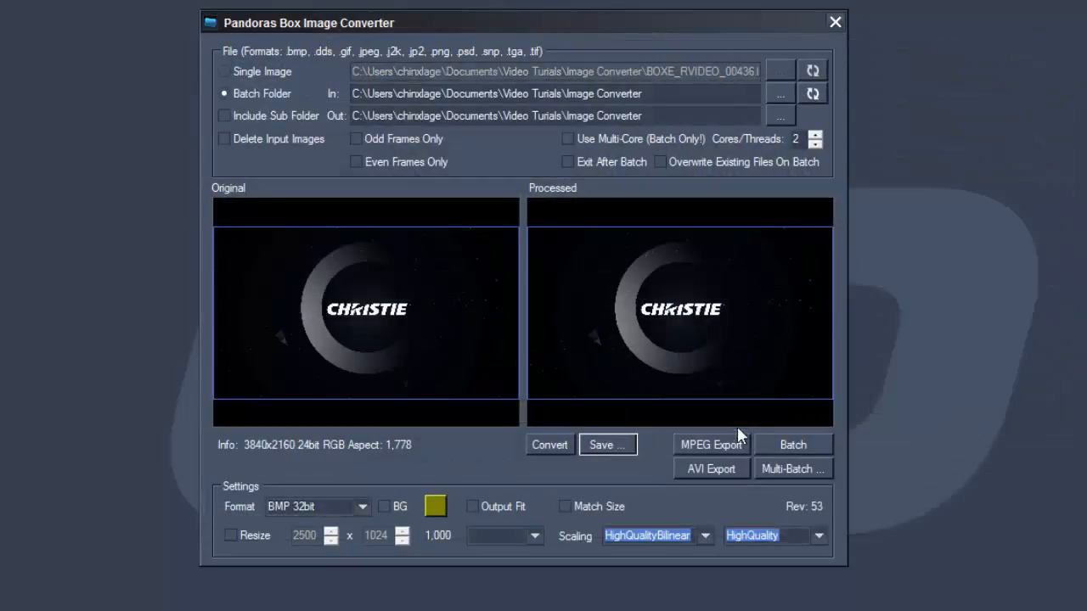
{"action": "left_click", "coordinate": [711, 445]}
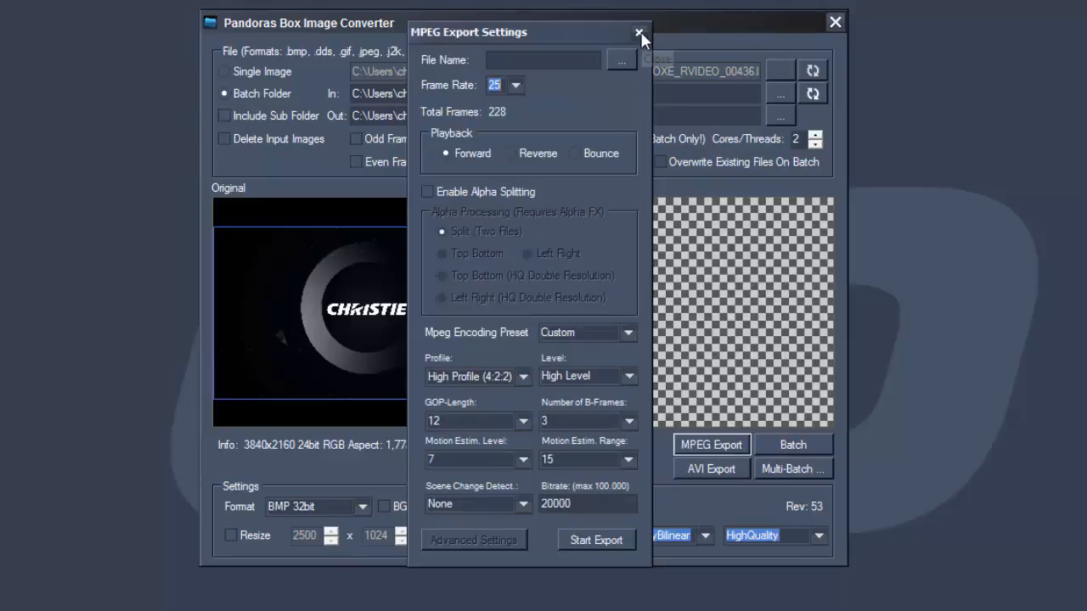
{"action": "left_click", "coordinate": [641, 32]}
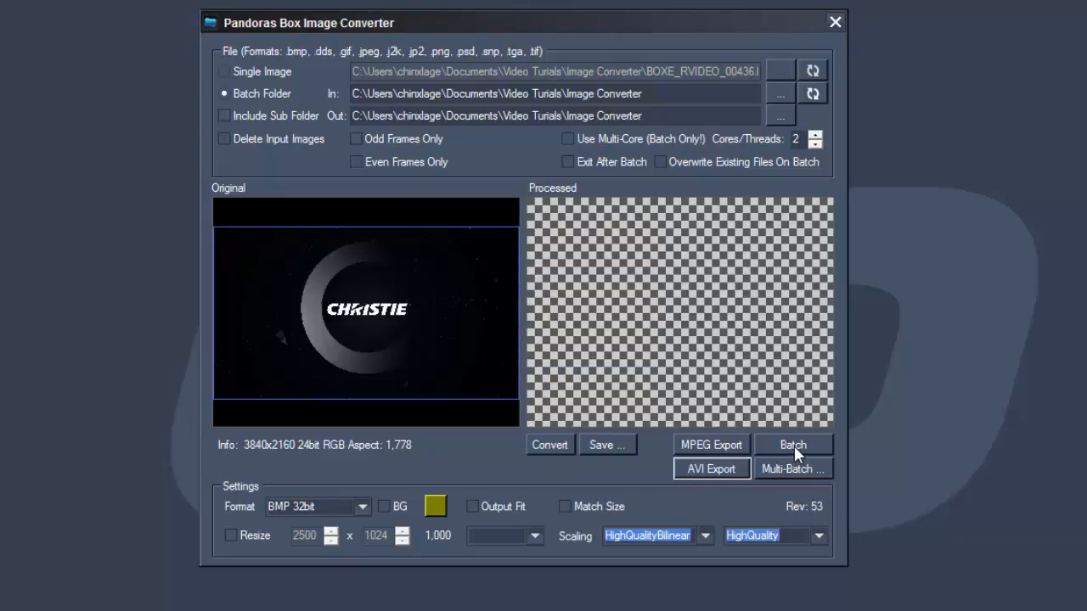
{"action": "mouse_move", "coordinate": [772, 447]}
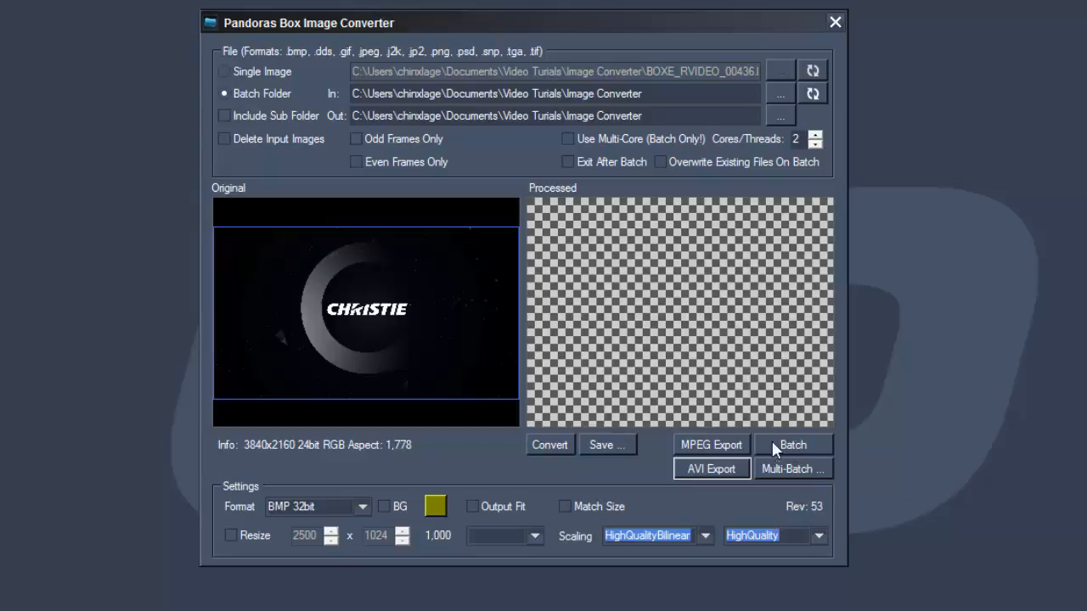
{"action": "mouse_move", "coordinate": [773, 465]}
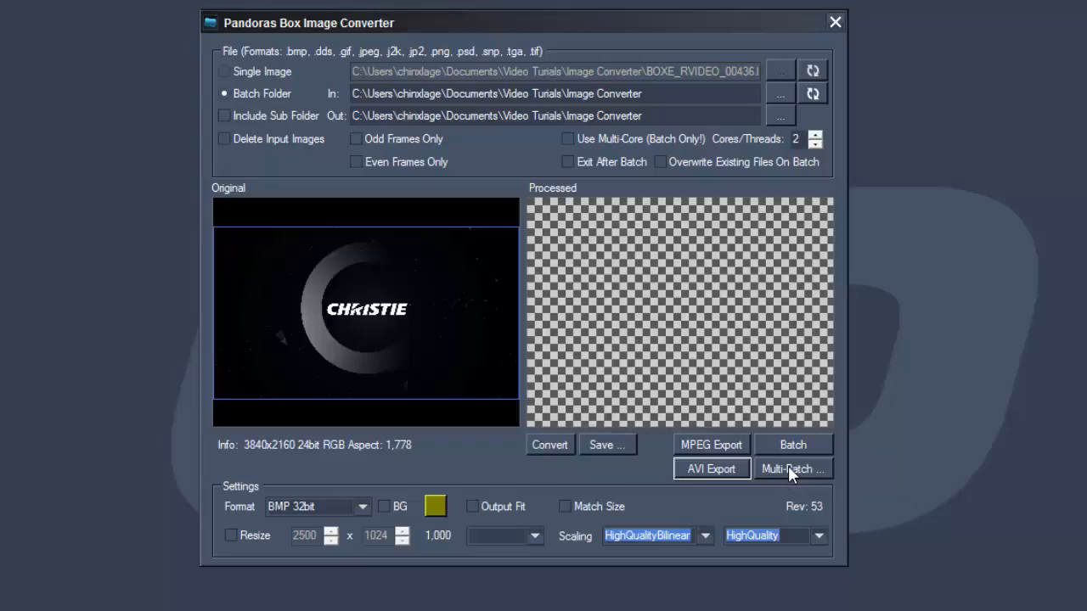
- Run a Multi Batch conversion with 8 instances and dismiss the completion messages
{"action": "left_click", "coordinate": [791, 469]}
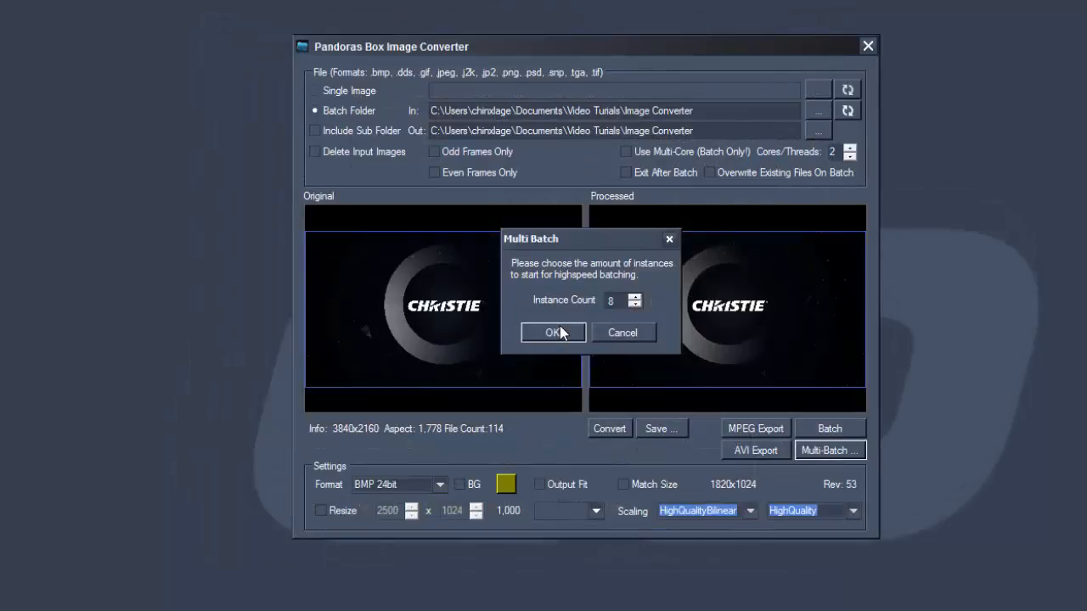
{"action": "left_click", "coordinate": [553, 331]}
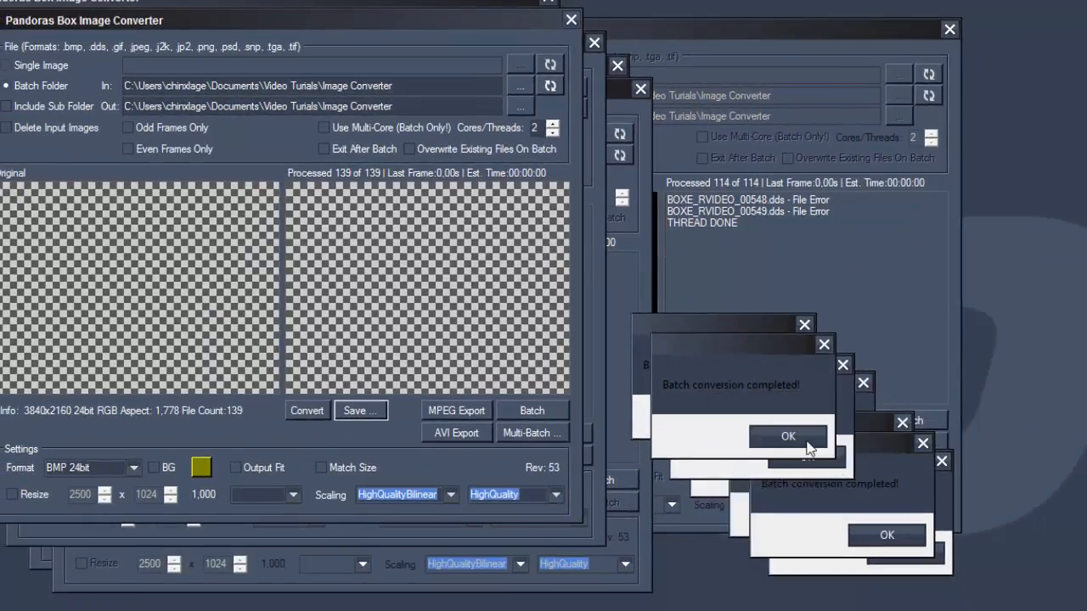
{"action": "left_click", "coordinate": [787, 435]}
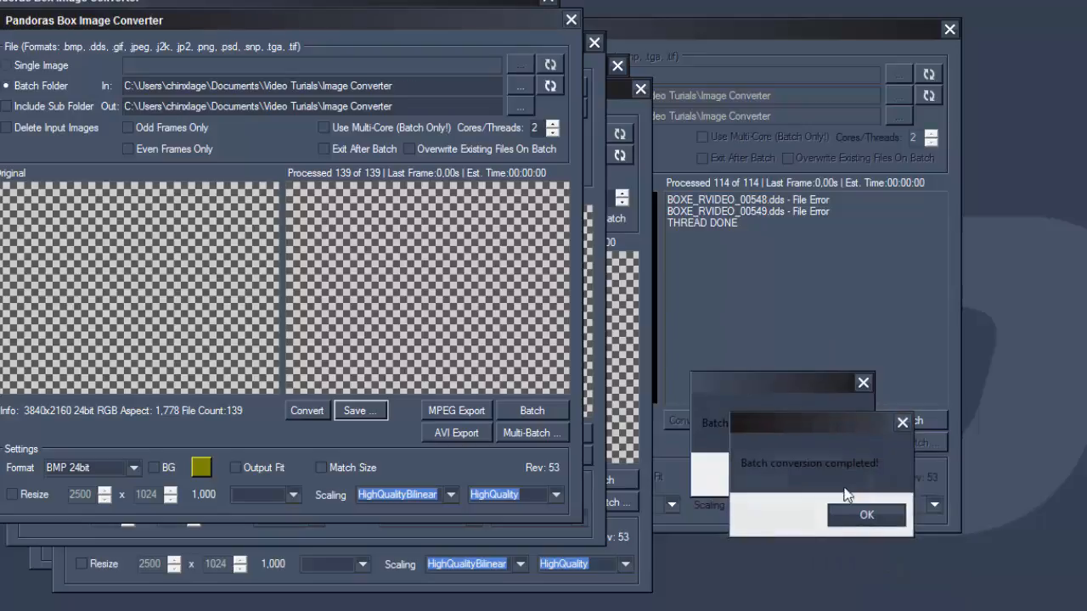
{"action": "left_click", "coordinate": [865, 515]}
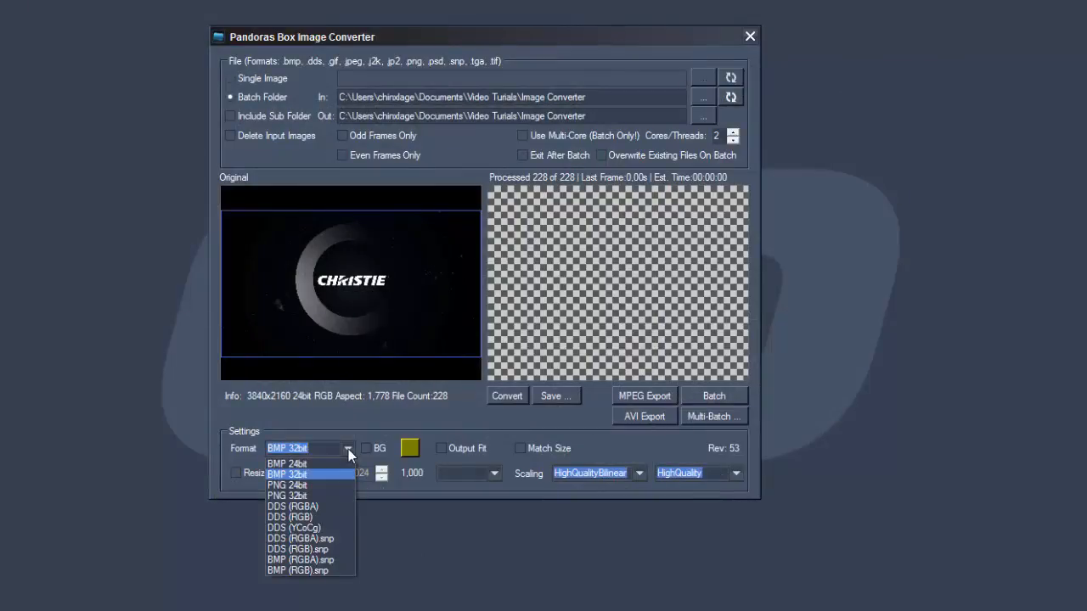
- Set output to BMP 32bit, resized to the 1024x1024 preset, and convert the frame
{"action": "left_click", "coordinate": [286, 472]}
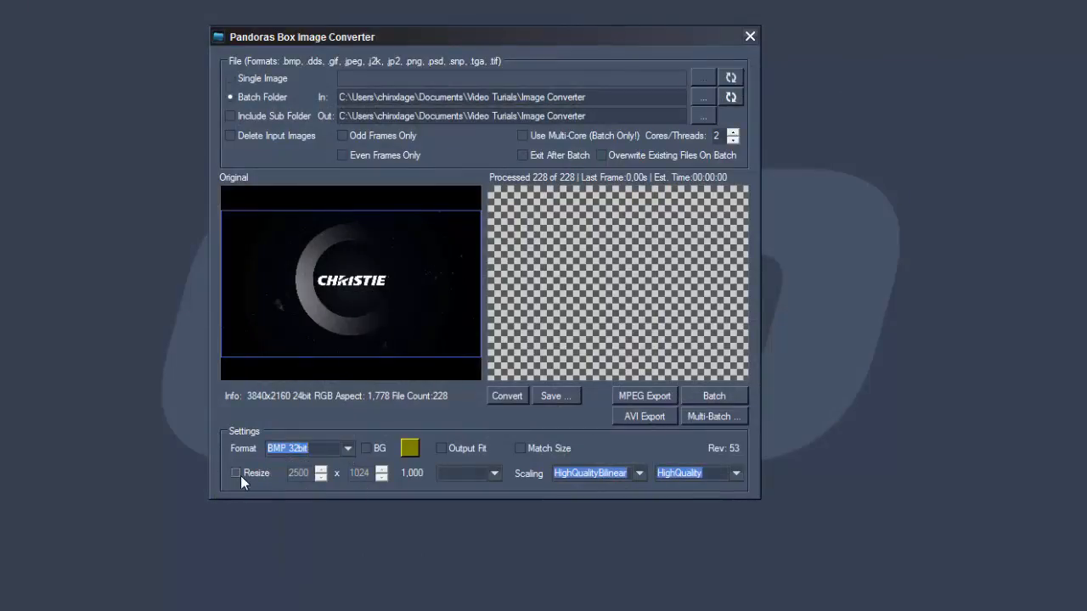
{"action": "left_click", "coordinate": [236, 472]}
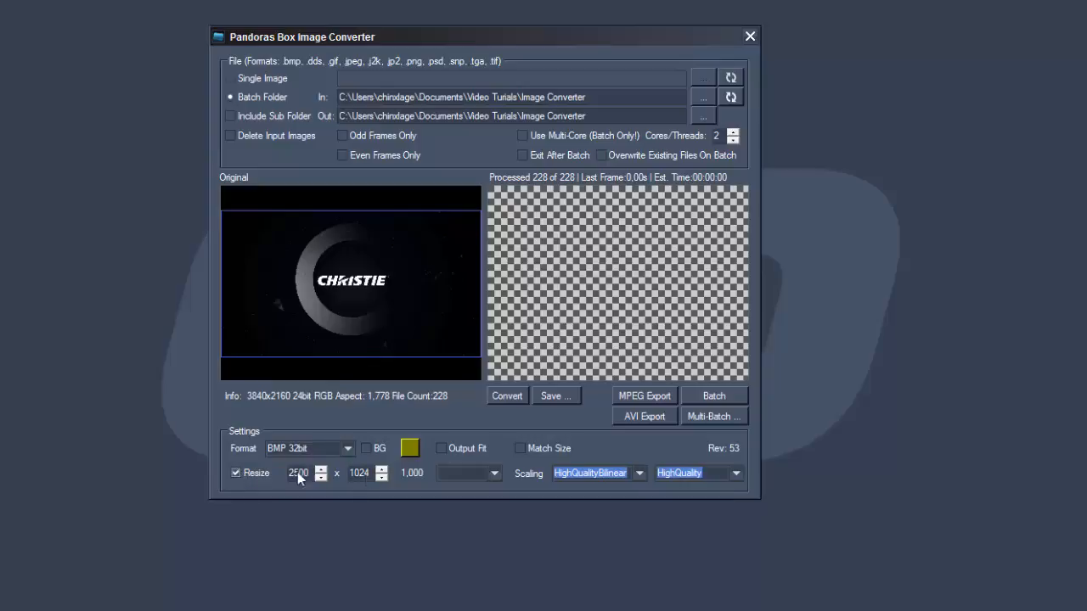
{"action": "left_click", "coordinate": [494, 472]}
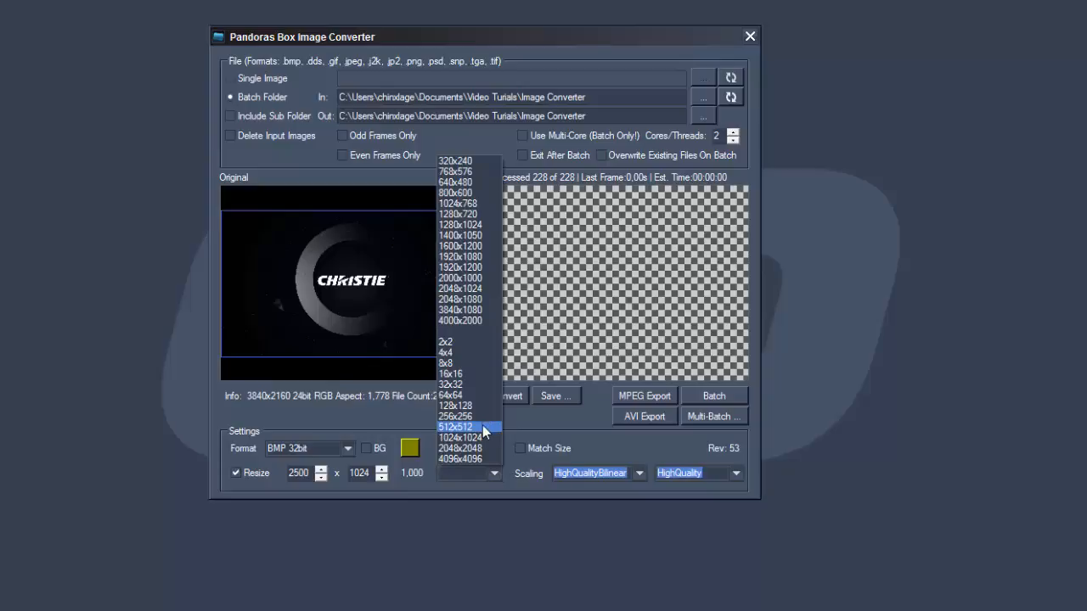
{"action": "left_click", "coordinate": [460, 438]}
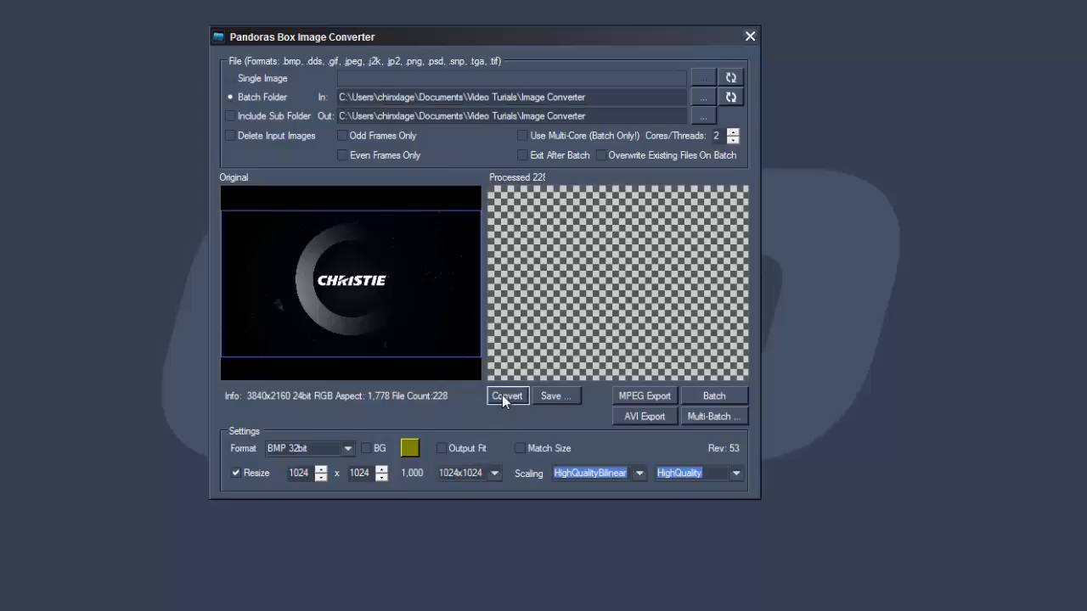
{"action": "left_click", "coordinate": [506, 396]}
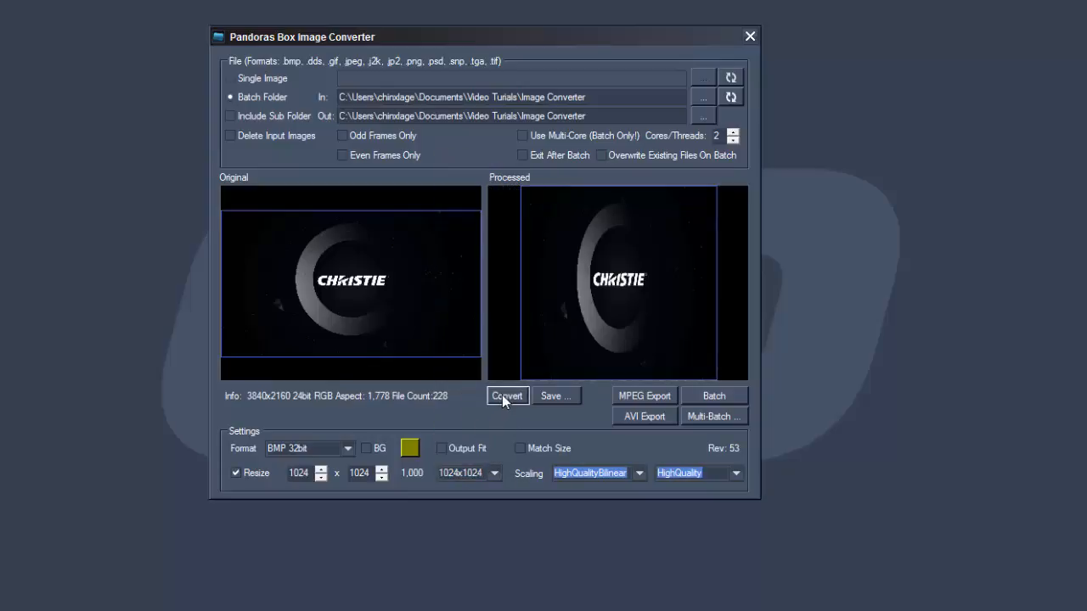
- Enable Output Fit and BG fill with converted previews, then turn on Match Size
{"action": "left_click", "coordinate": [441, 448]}
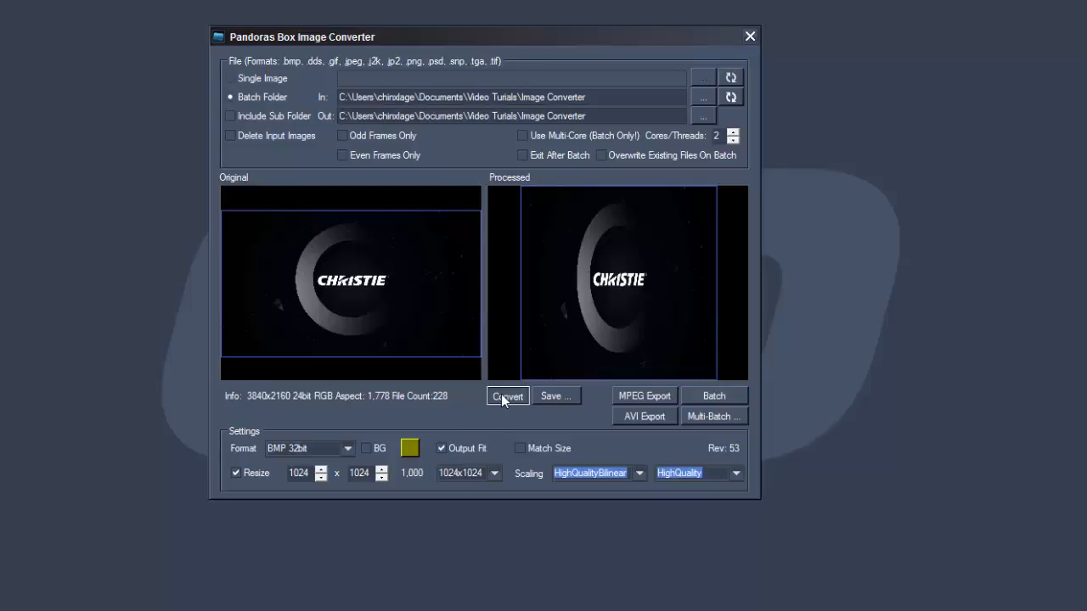
{"action": "left_click", "coordinate": [506, 396]}
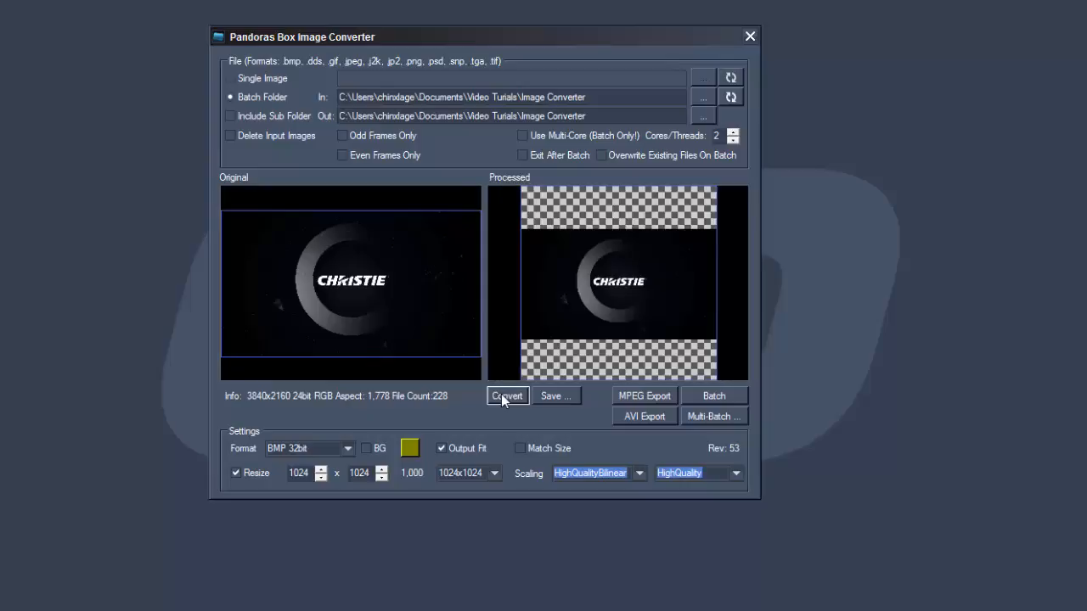
{"action": "left_click", "coordinate": [367, 448]}
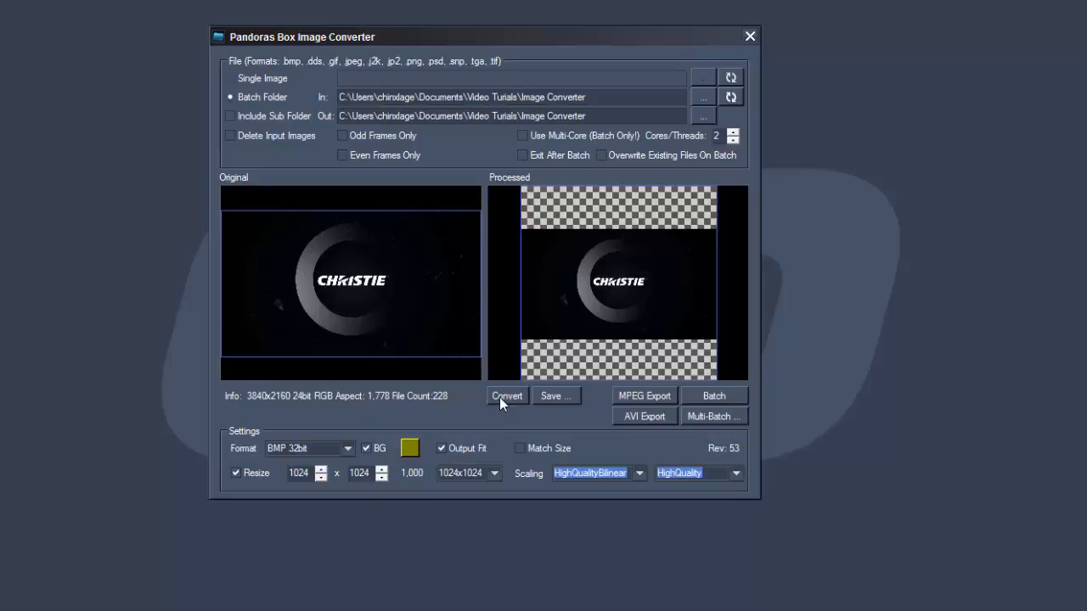
{"action": "left_click", "coordinate": [506, 395]}
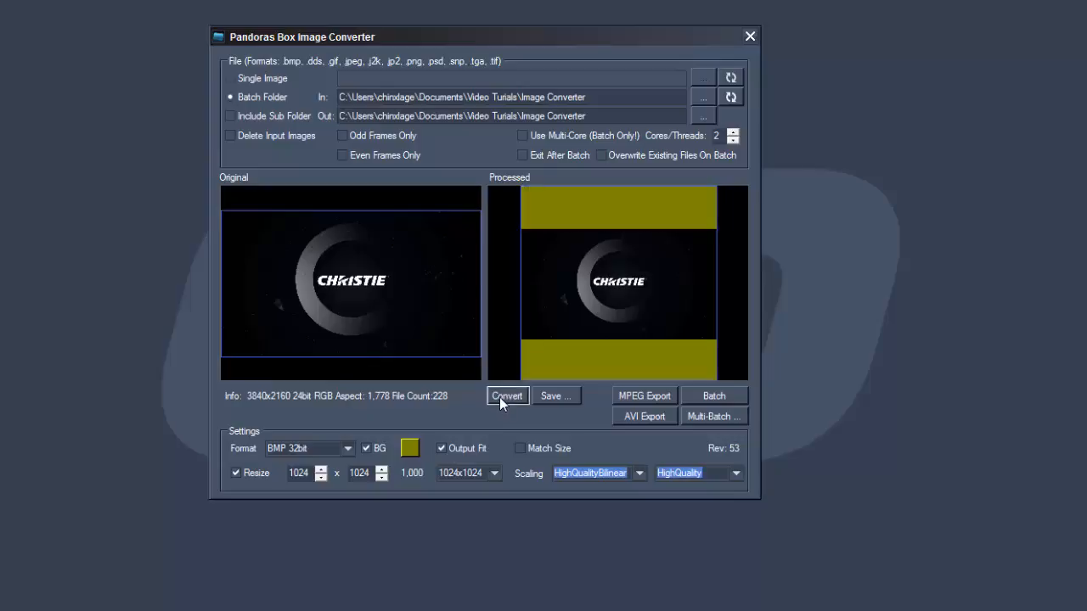
{"action": "mouse_move", "coordinate": [510, 442]}
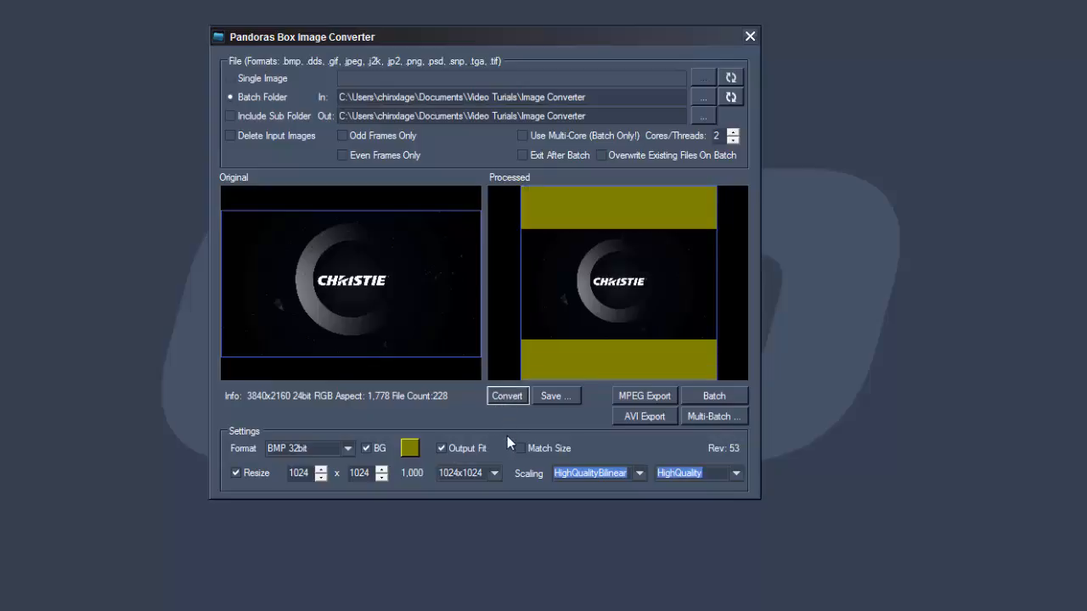
{"action": "left_click", "coordinate": [519, 449]}
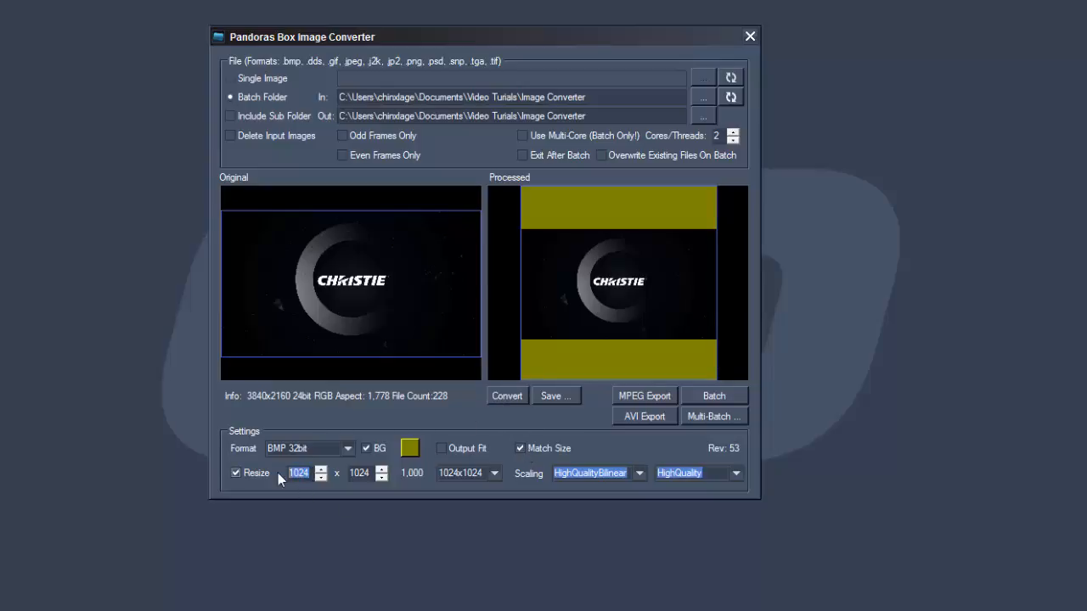
- Convert at resize width 1500, then at 2500 giving a bar-free 1820x1024 frame
{"action": "type", "text": "1500"}
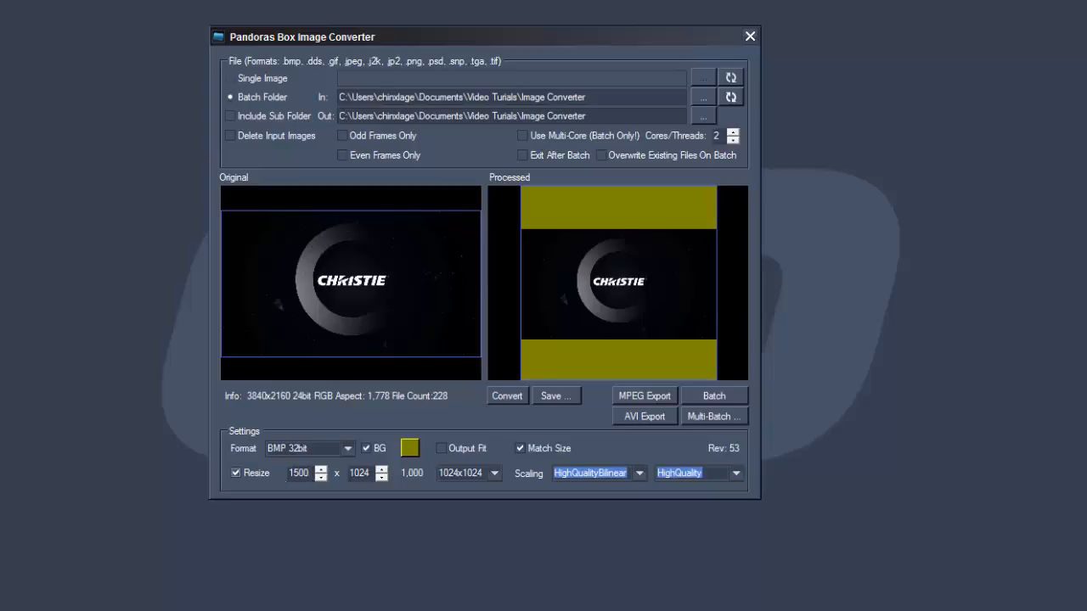
{"action": "left_click", "coordinate": [506, 396]}
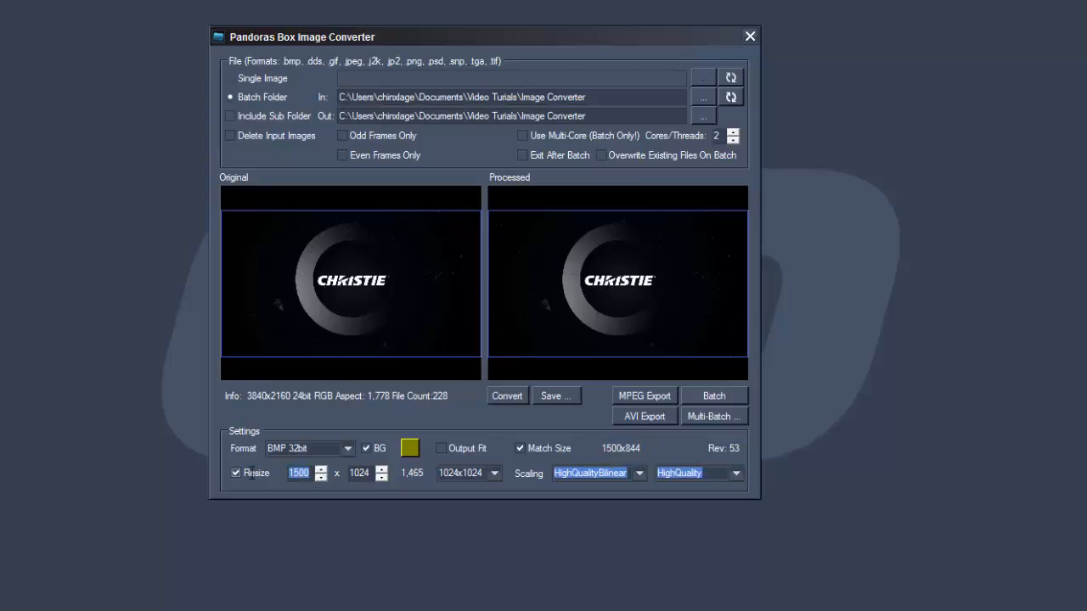
{"action": "type", "text": "2500"}
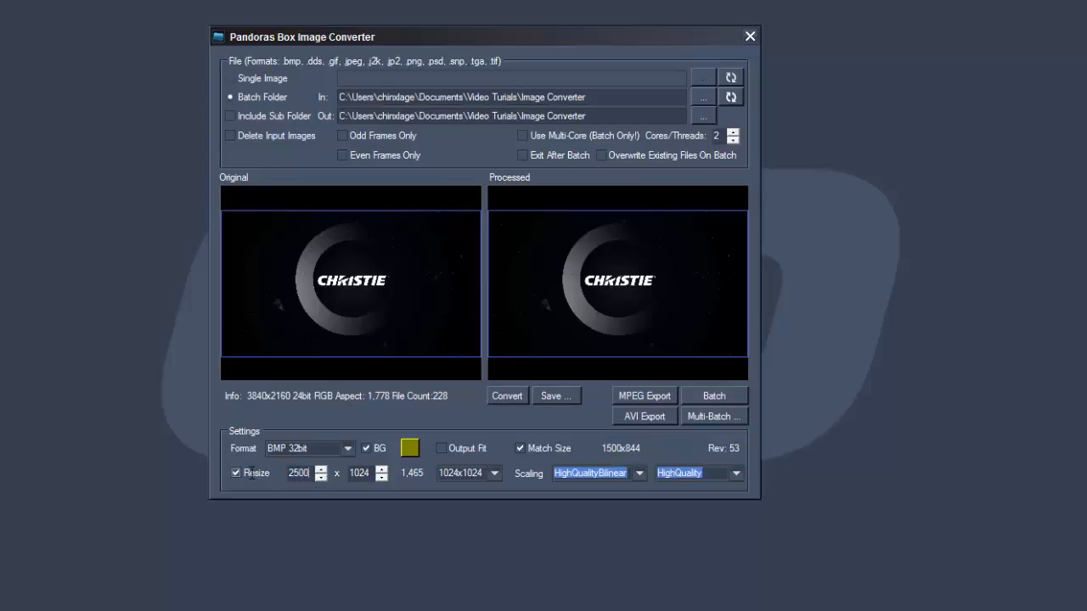
{"action": "left_click", "coordinate": [506, 395]}
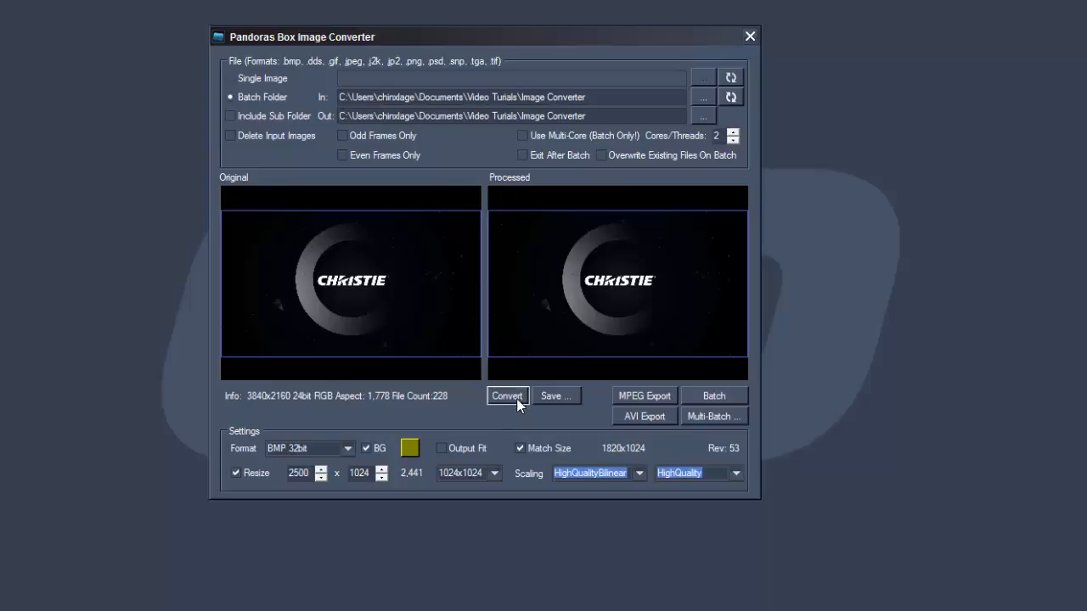
{"action": "mouse_move", "coordinate": [641, 462]}
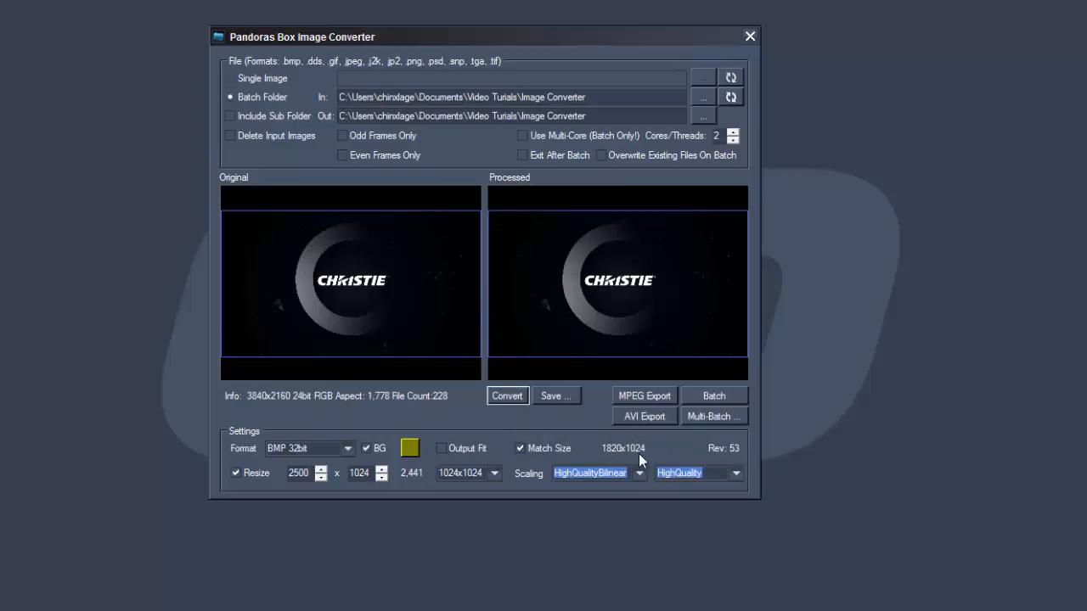
{"action": "mouse_move", "coordinate": [636, 458]}
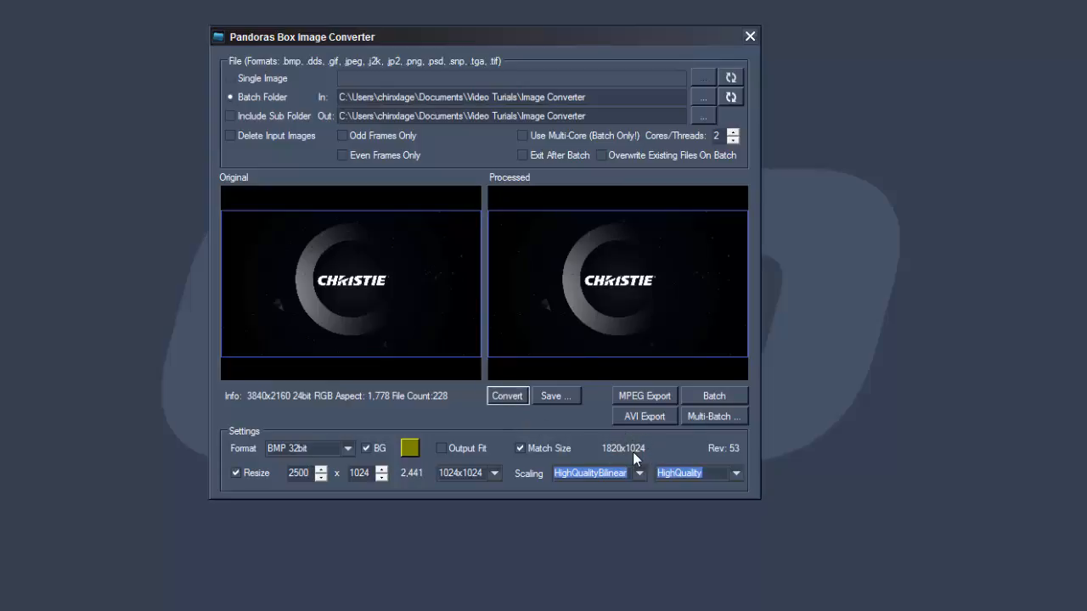